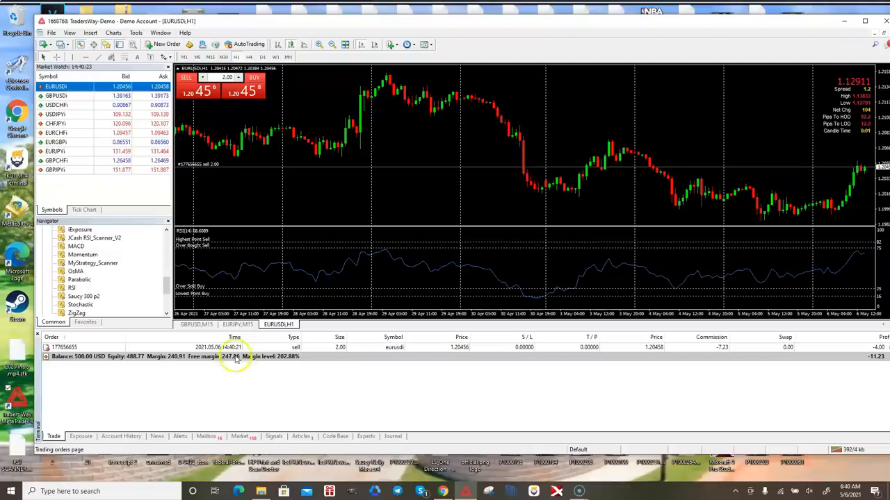
mouse_move(750, 239)
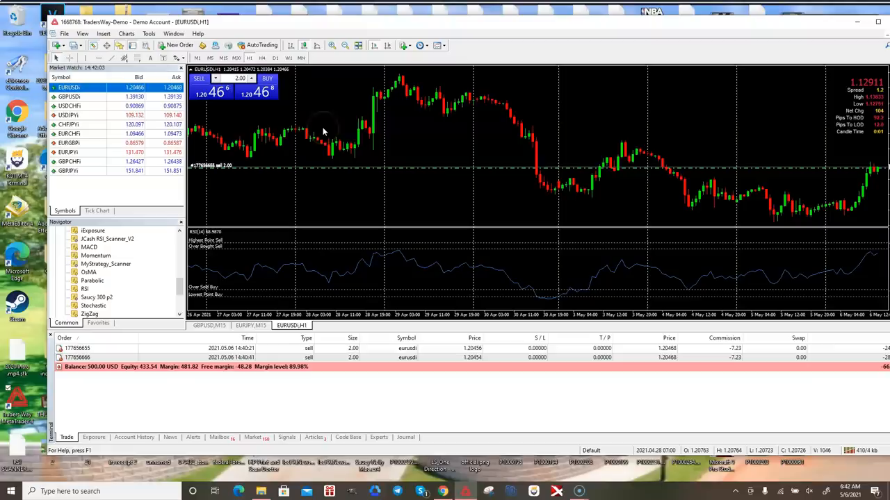
mouse_move(605, 103)
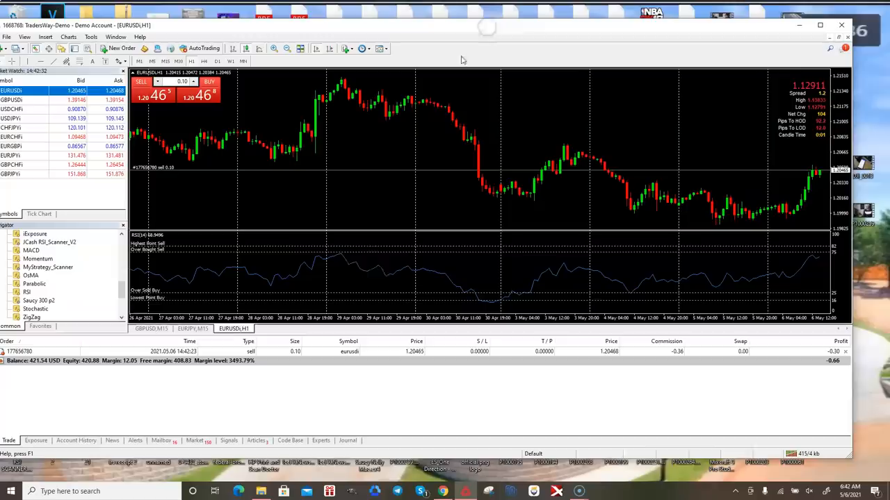
mouse_move(812, 198)
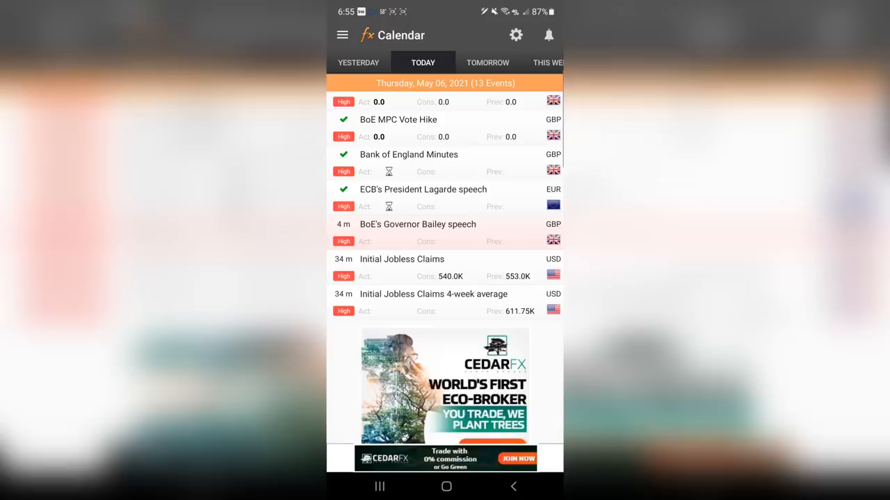
- Filter the calendar to High impact for AUD, CAD, CHF, EUR, GBP, JPY, NZD and USD
click(516, 35)
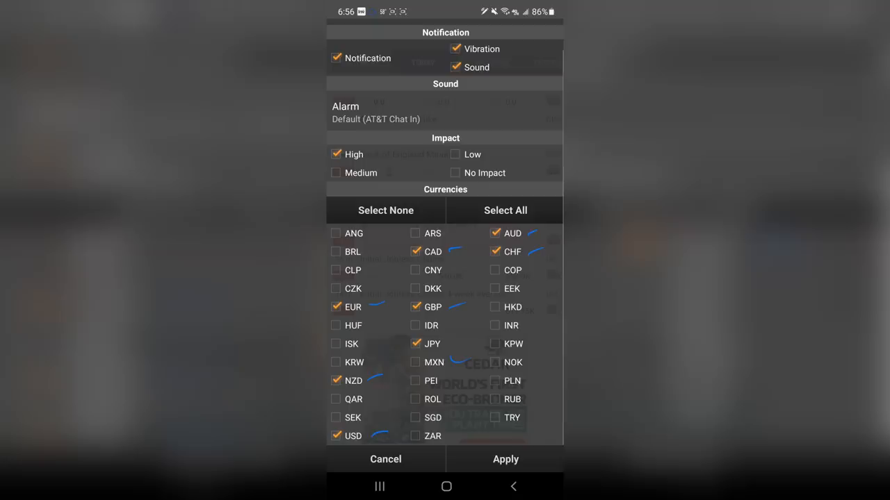
scroll(down, 3)
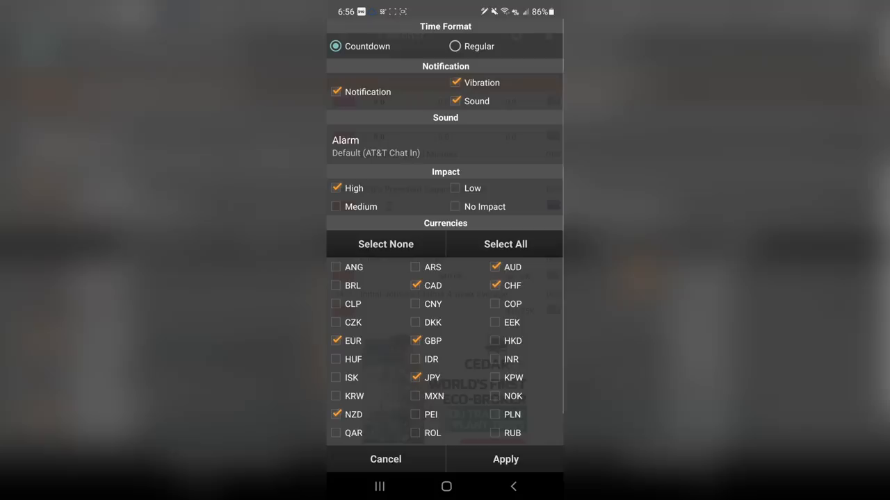
click(506, 459)
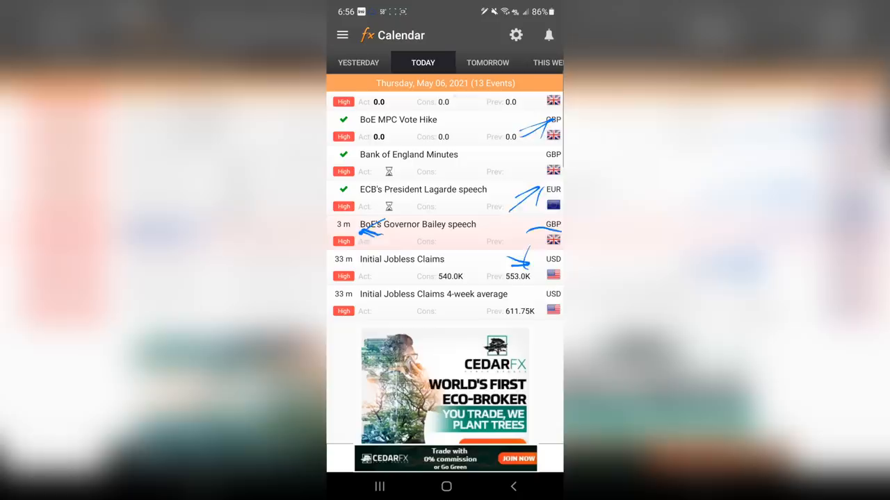
scroll(up, 3)
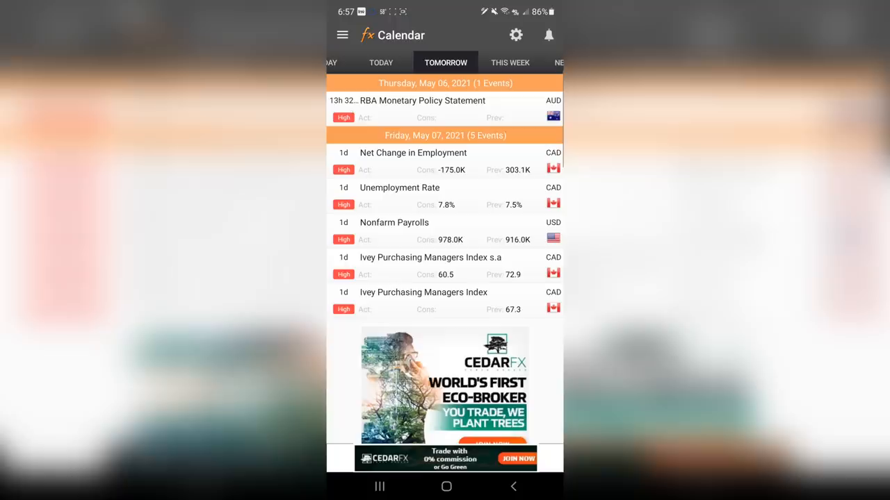
- Show tomorrow's high-impact events for May 6–7, 2021, including Nonfarm Payrolls
click(509, 61)
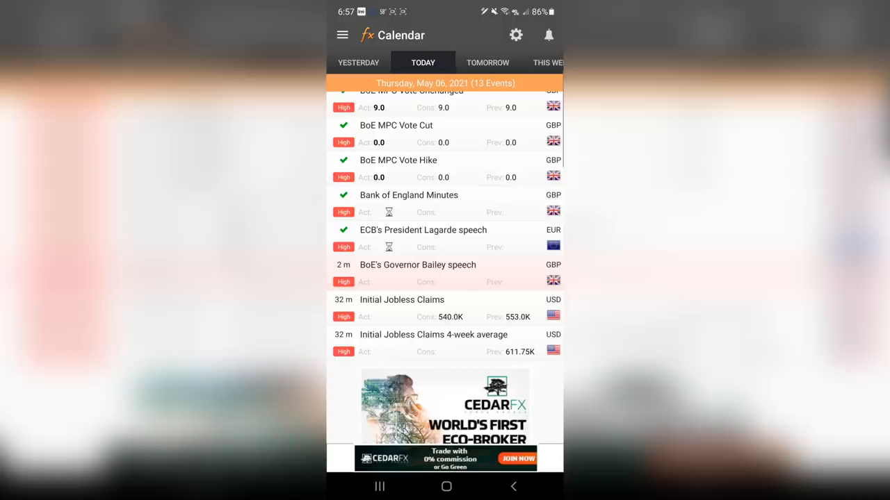
- Scroll today's May 6 high-impact events with Governor Bailey's speech two minutes away
scroll(down, 3)
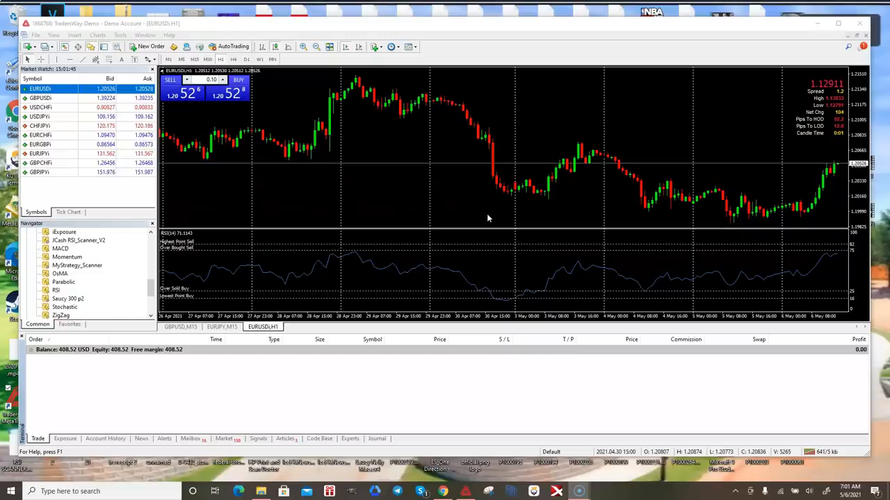
- Buy 0.10 lots of EURUSD from the one-click trading panel
click(239, 92)
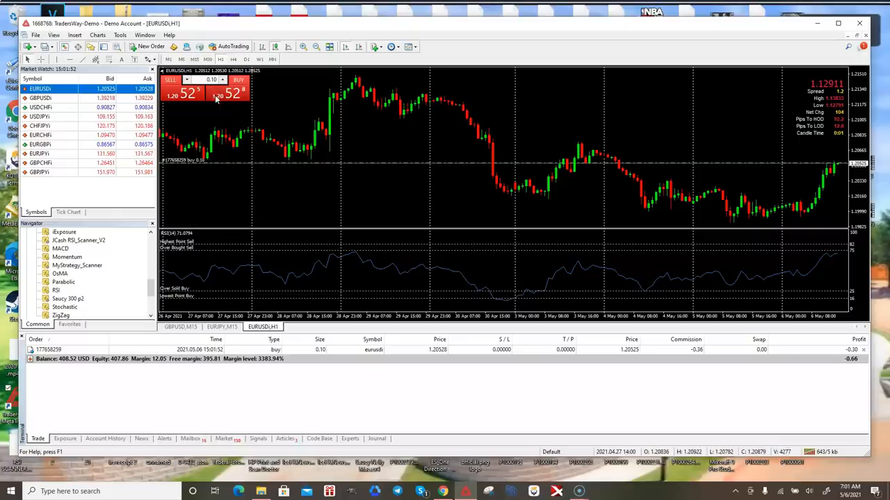